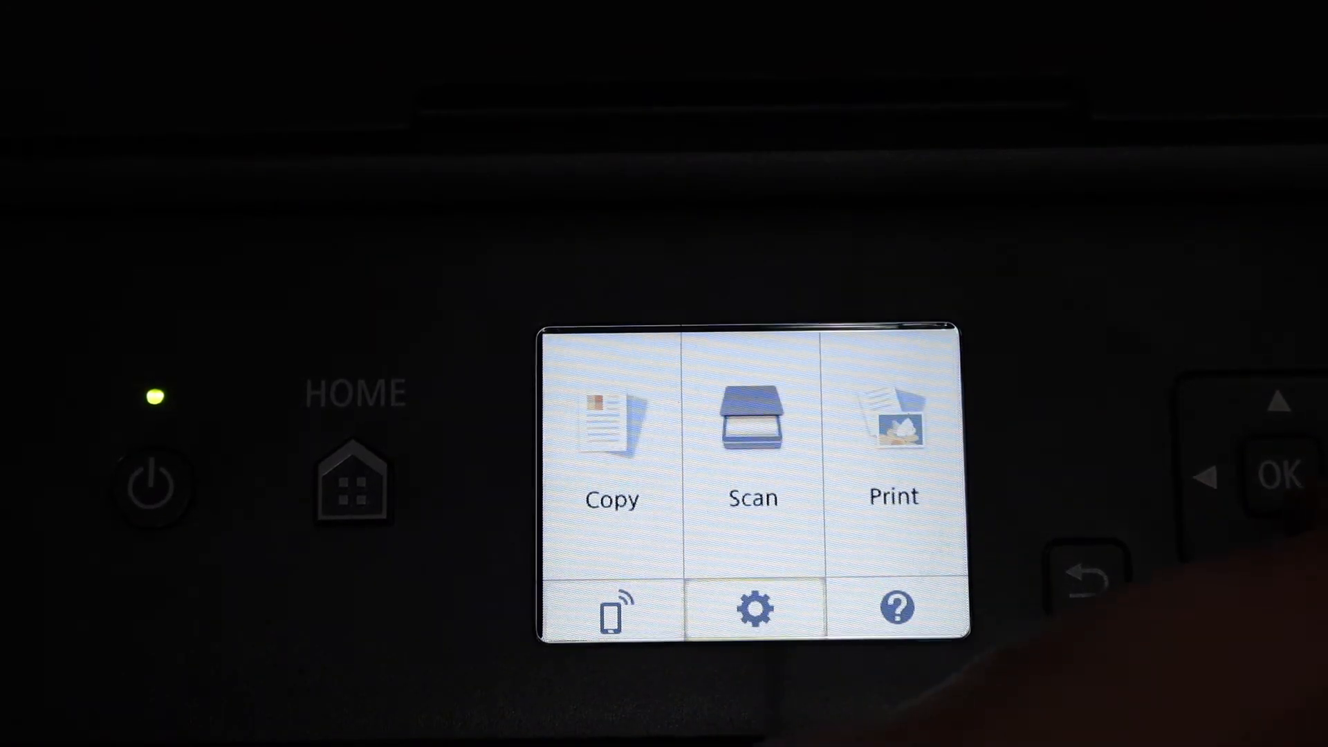
Open the printer's Setup settings from the HOME screen
left_click(751, 607)
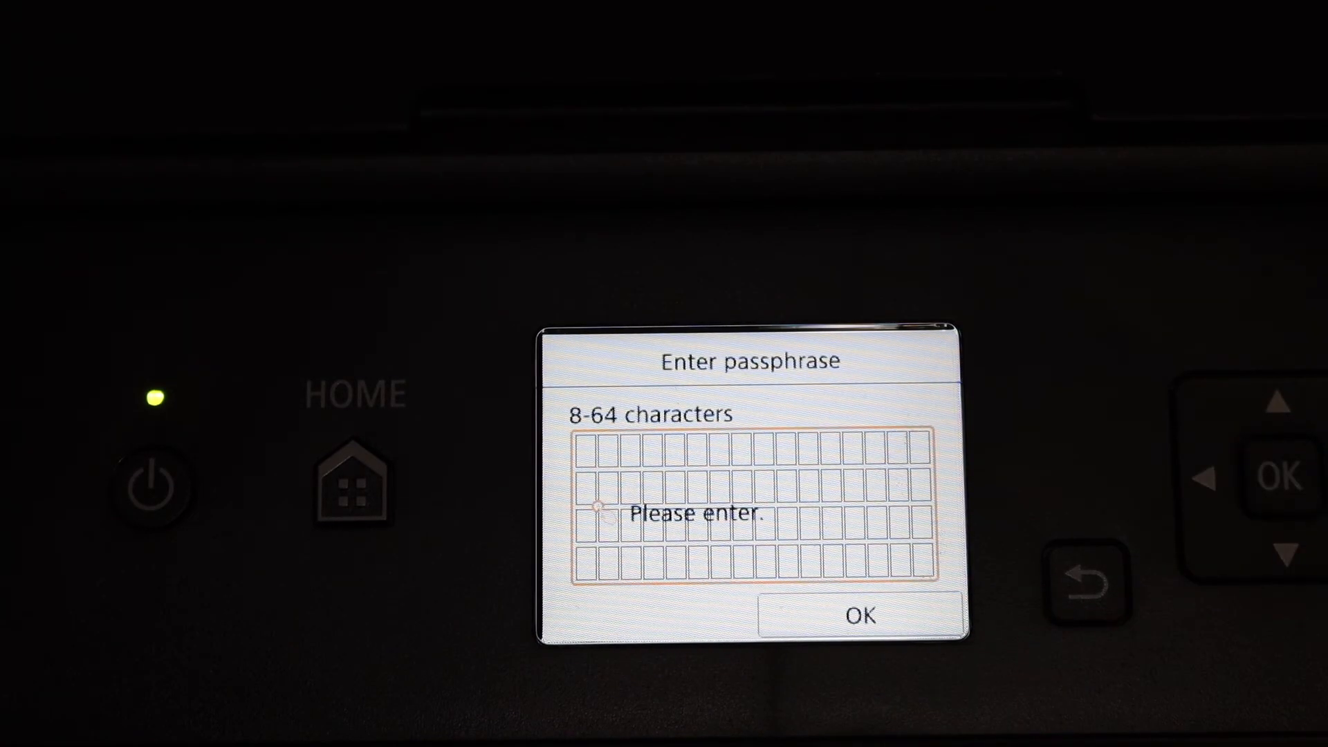
Enter the 12-character wireless network passphrase on the on-screen keyboard
left_click(750, 508)
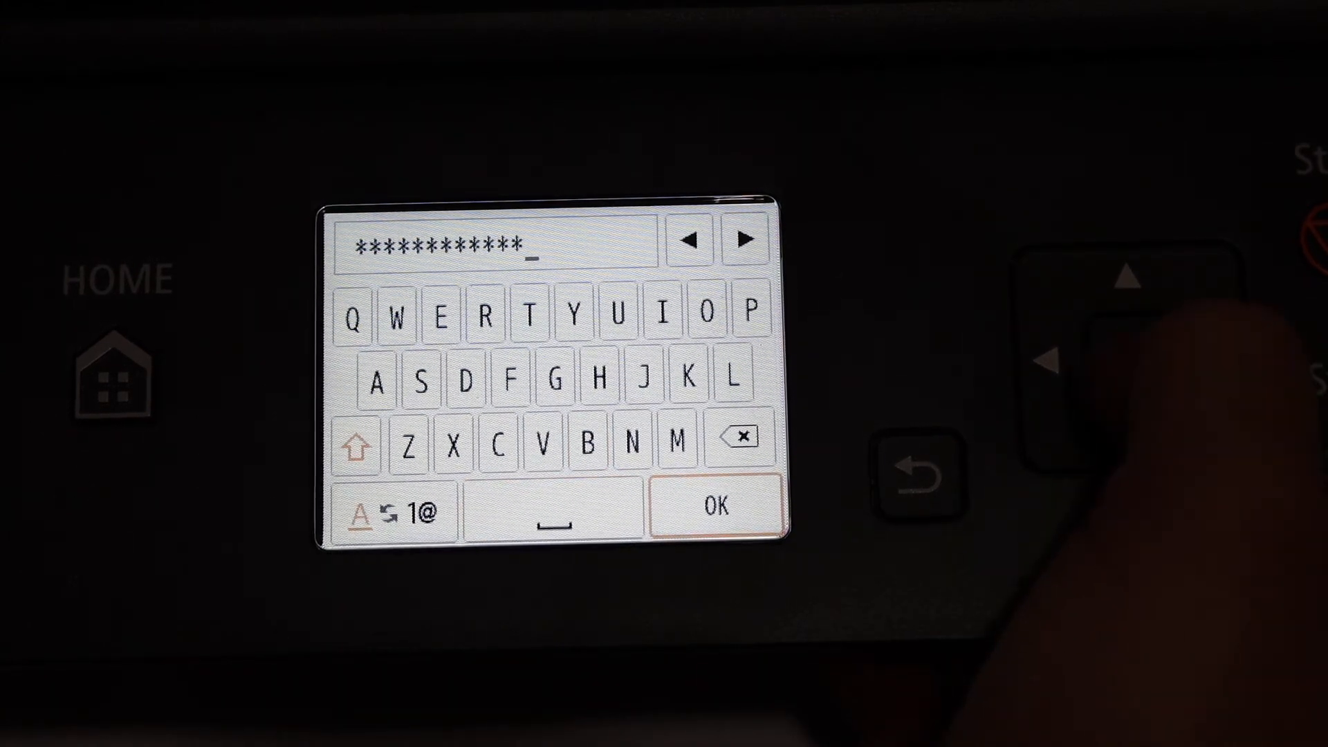
left_click(716, 505)
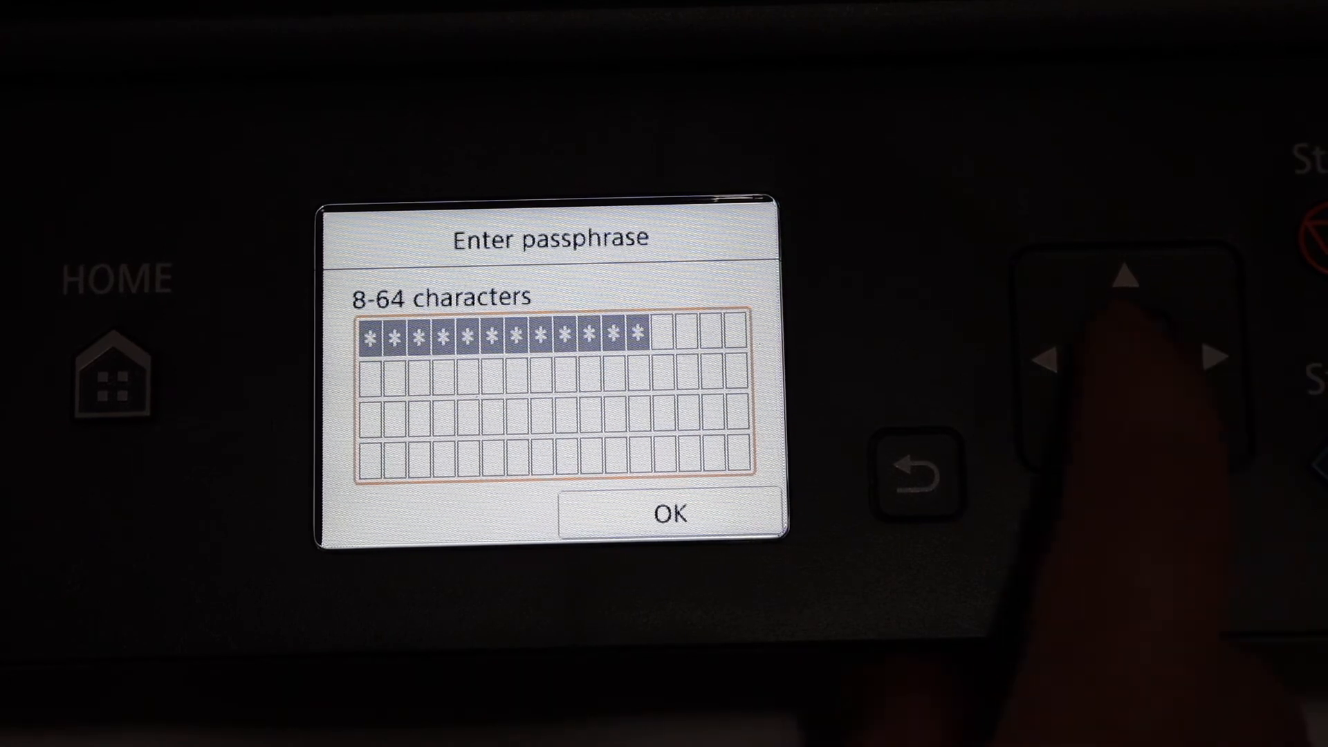
Submit the passphrase and acknowledge the 'Connected to the wireless router' message
left_click(668, 513)
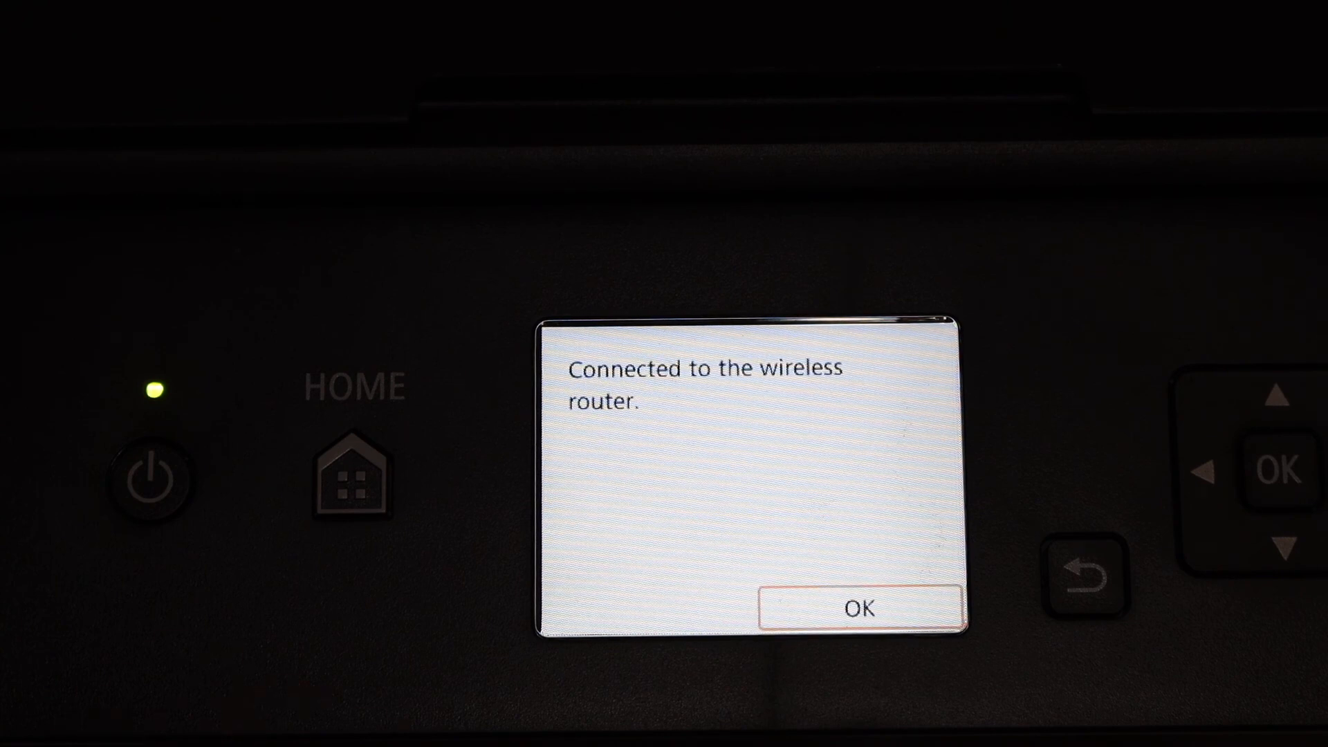
left_click(859, 608)
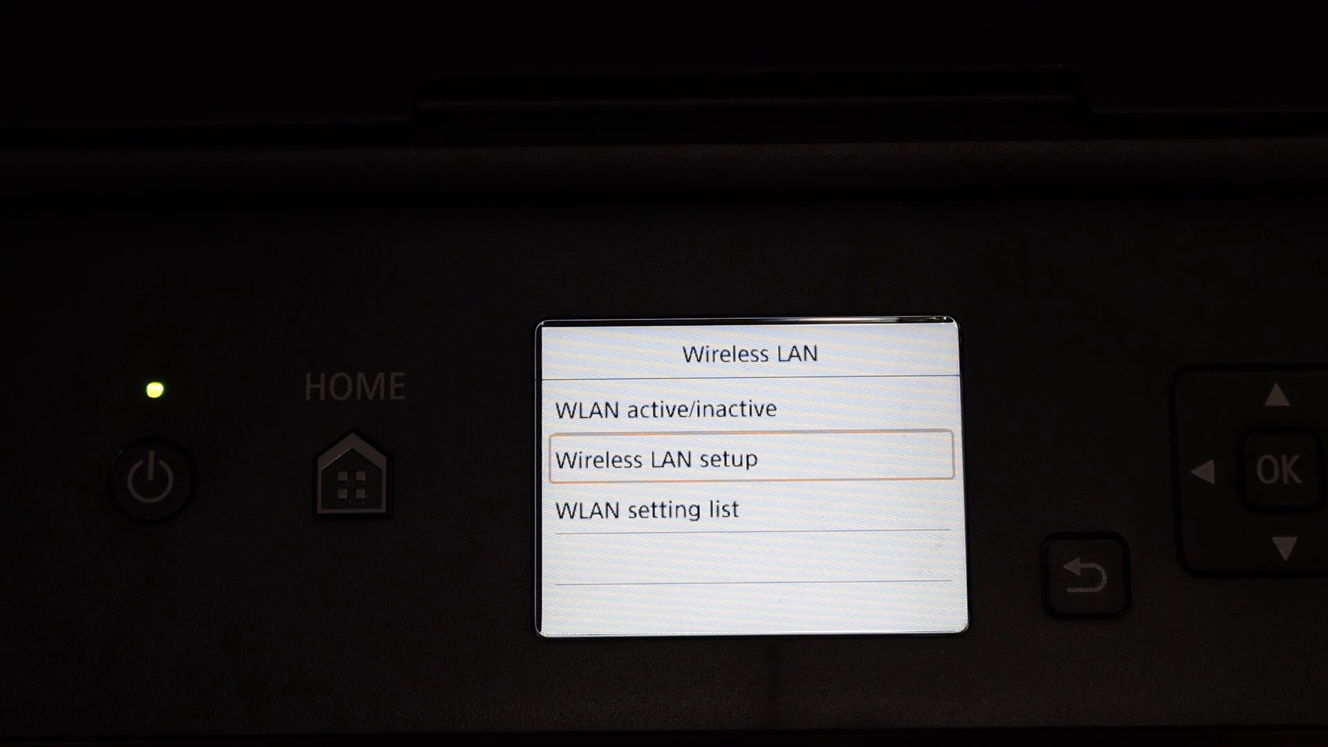